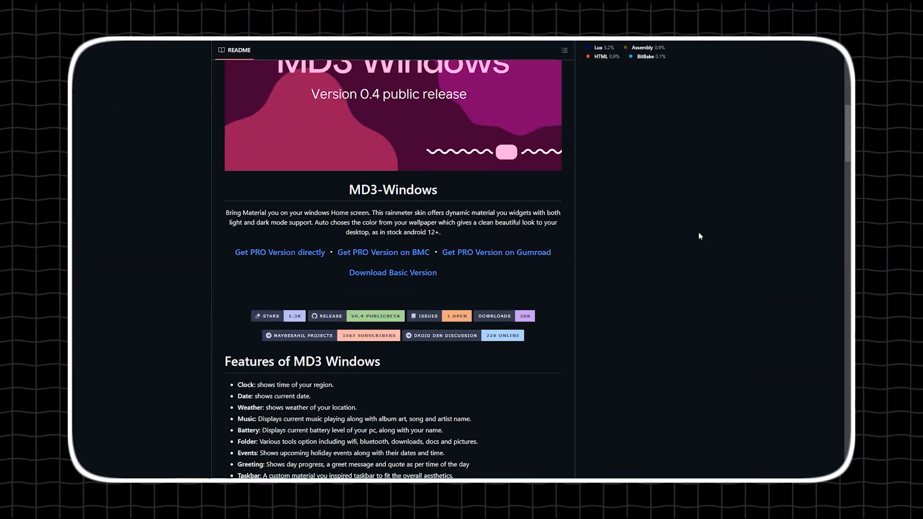
# Step: Review the MD3-Windows README feature list on GitHub
pyautogui.scroll(-3)
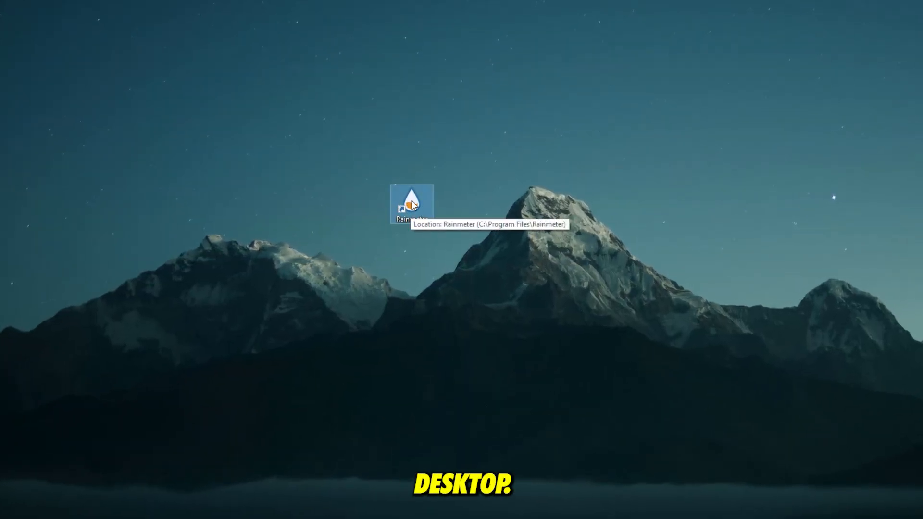
# Step: Search Google for rainmeter and download the Rainmeter 4.5.20 release from rainmeter.net
pyautogui.write('rain')
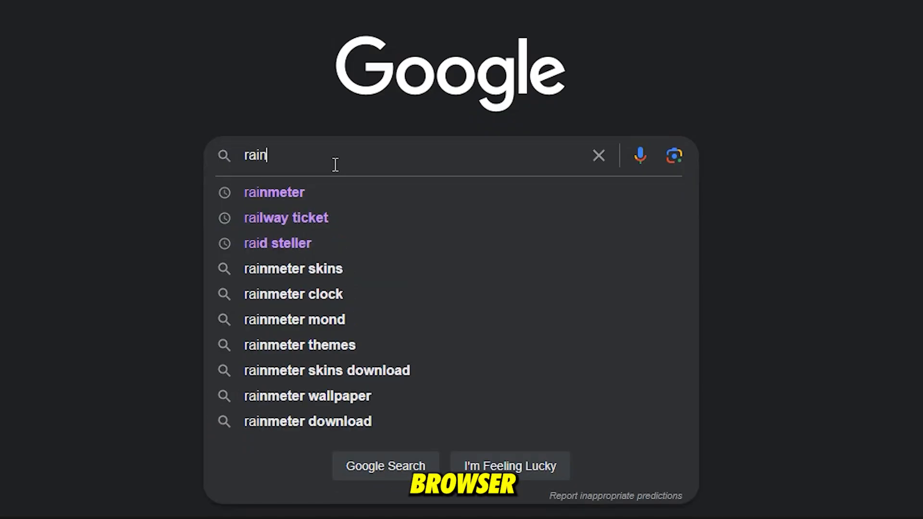
pyautogui.click(274, 193)
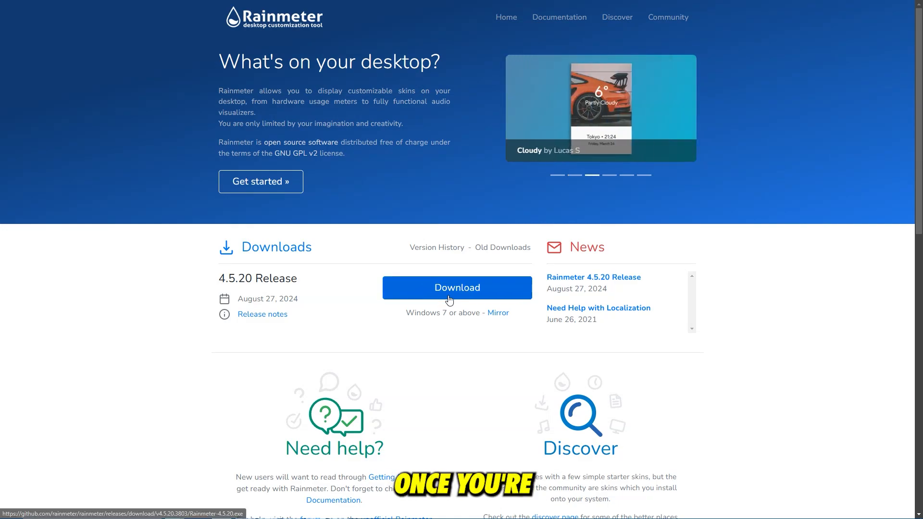
pyautogui.click(456, 288)
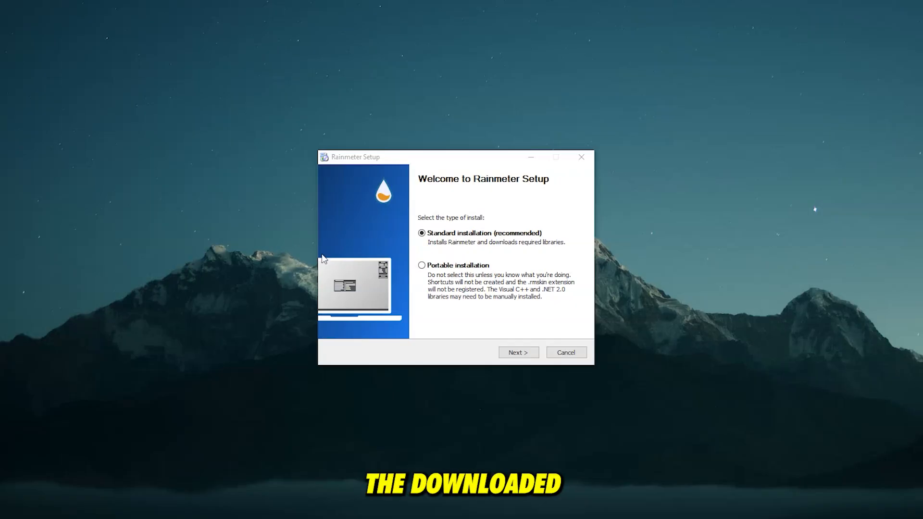
# Step: Install Rainmeter with the Standard installation and default options, then let it launch
pyautogui.click(518, 352)
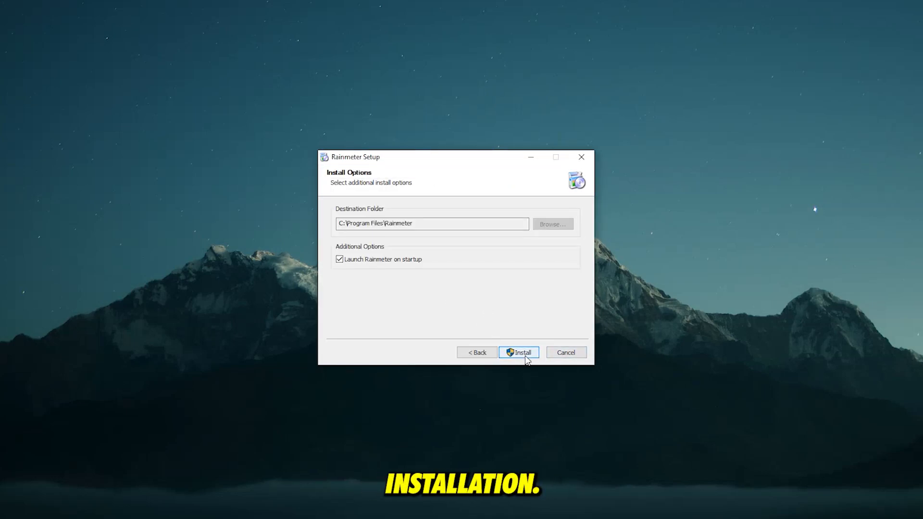
pyautogui.click(518, 352)
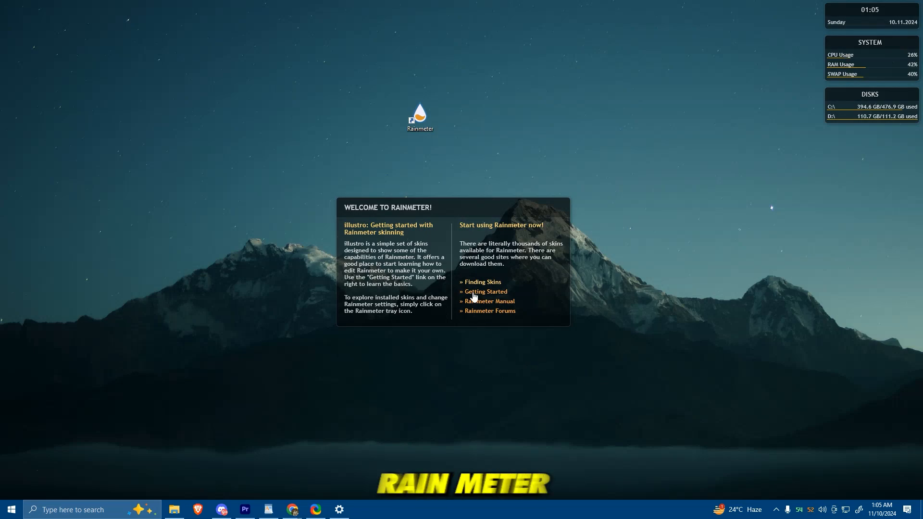
pyautogui.moveTo(875, 114)
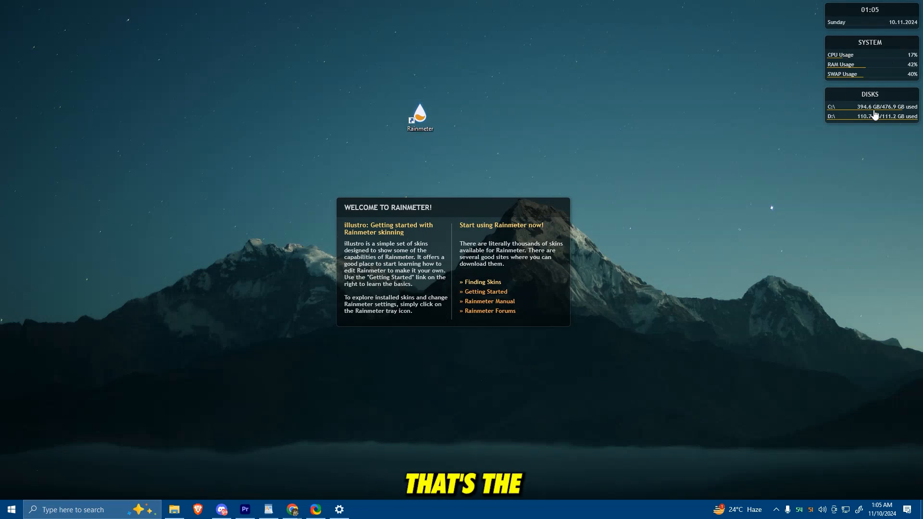
pyautogui.click(776, 510)
pyautogui.write('m')
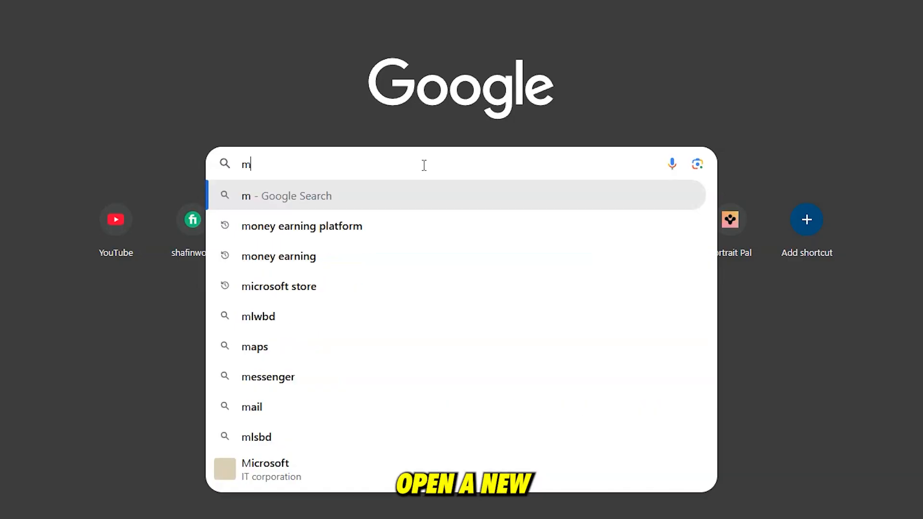
# Step: Search for md3 github and download MD3.Windows.Basic.0.4-PublicBeta.zip from the latest release
pyautogui.write('d3')
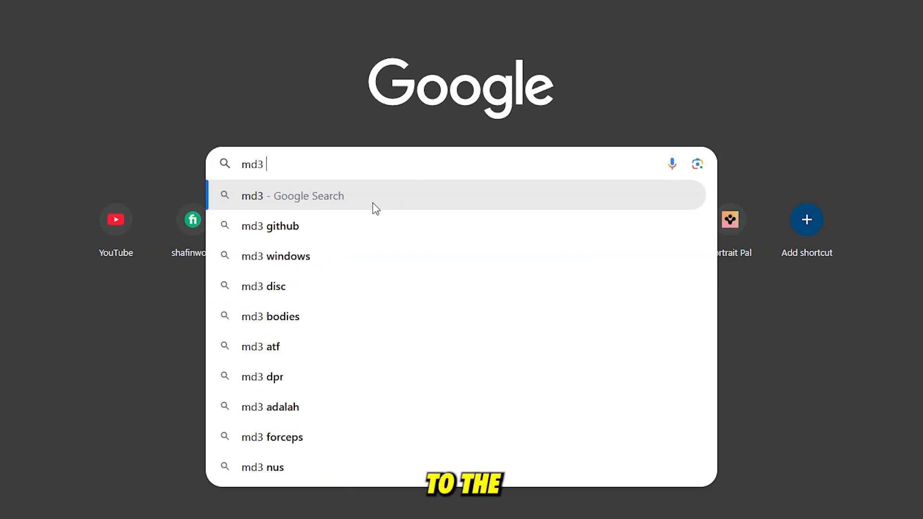
pyautogui.click(271, 225)
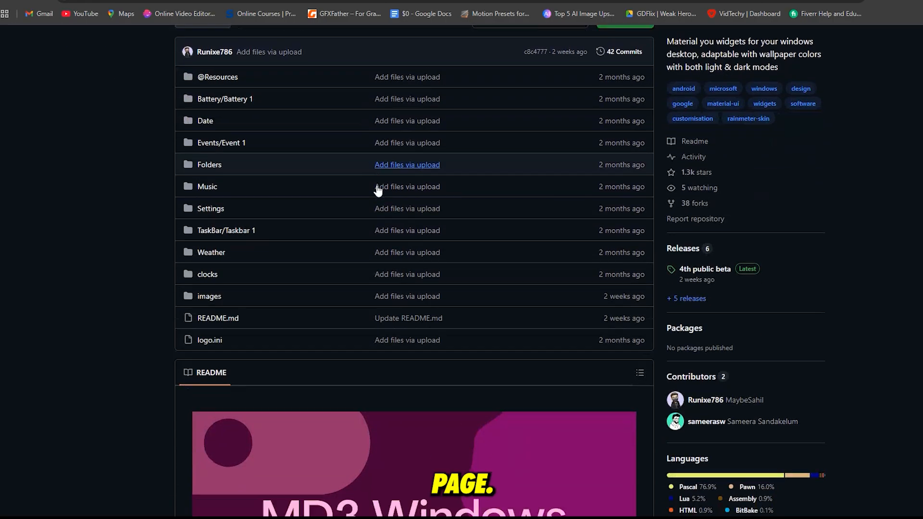
pyautogui.scroll(-3)
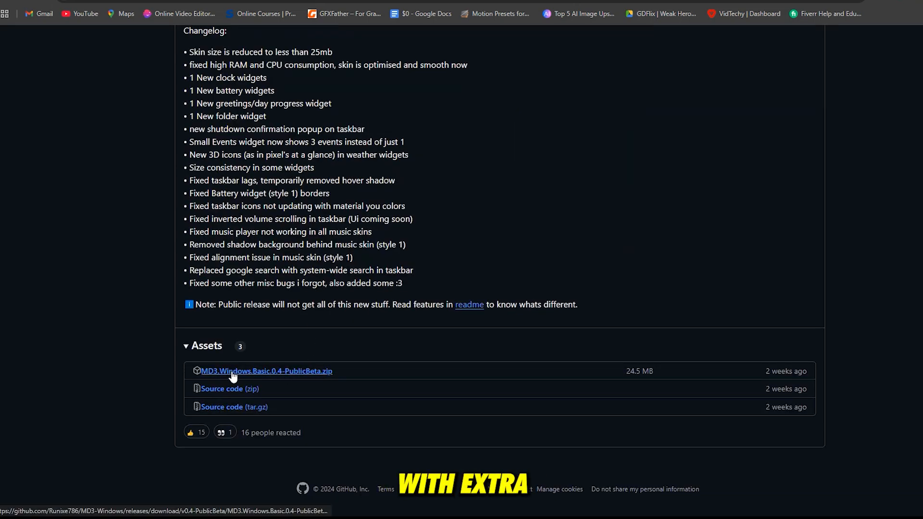
pyautogui.click(266, 371)
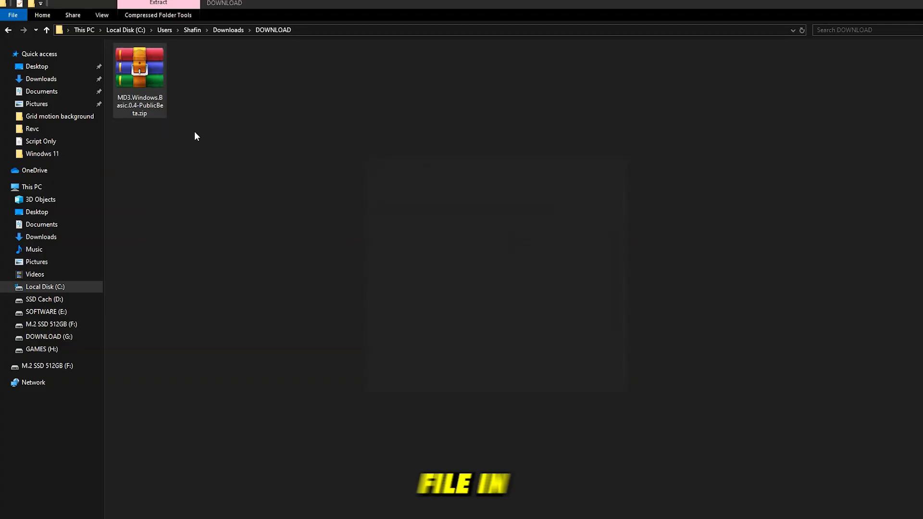
# Step: Extract the MD3 zip and install the MD3 Windows Basic .rmskin package into Rainmeter
pyautogui.click(139, 67)
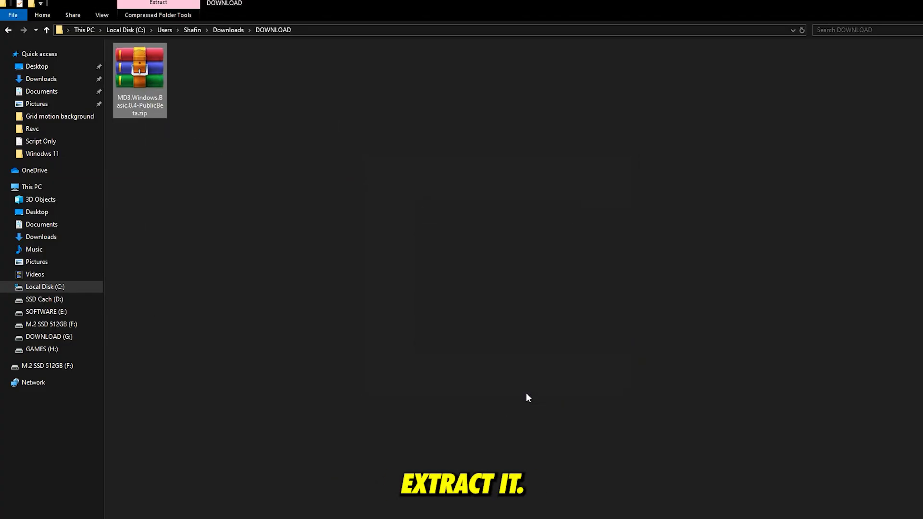
pyautogui.doubleClick(139, 64)
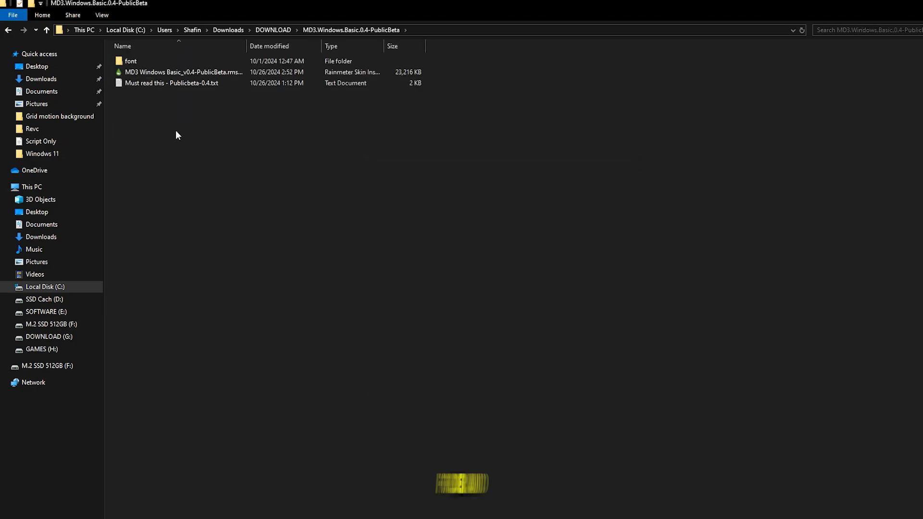
pyautogui.click(183, 72)
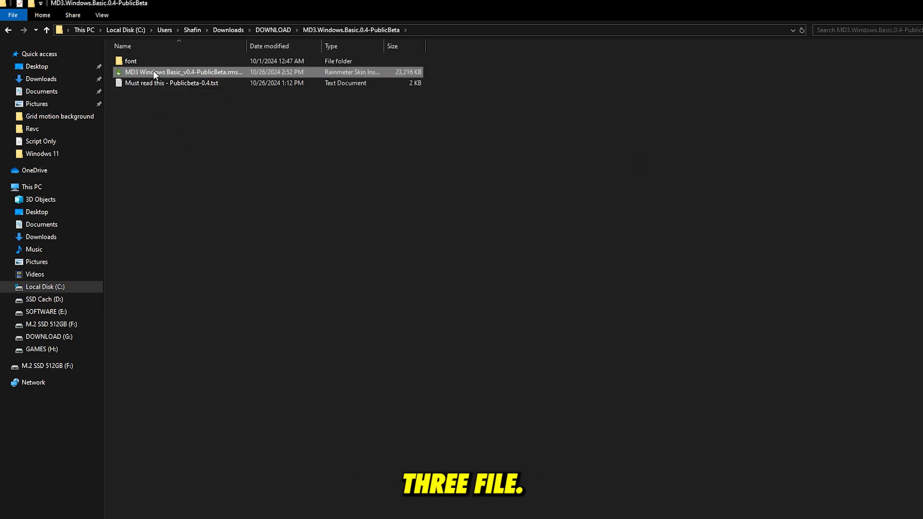
pyautogui.doubleClick(182, 72)
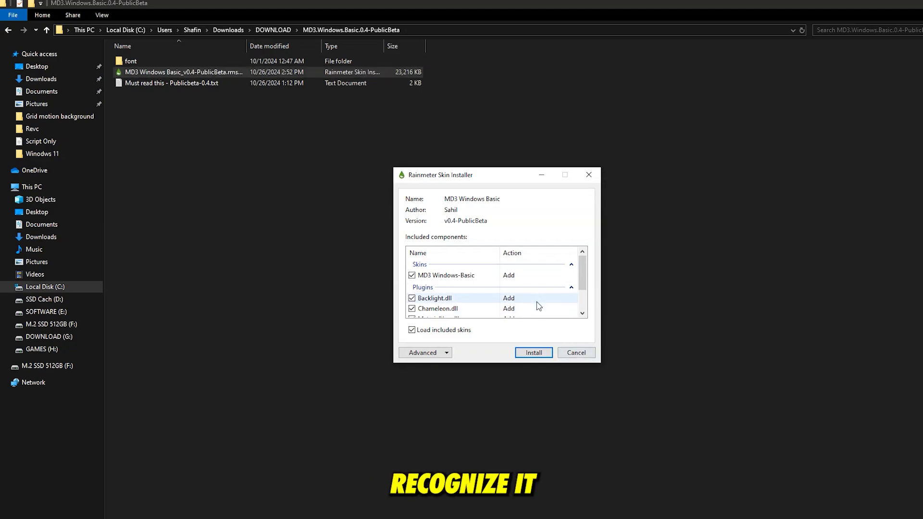
pyautogui.click(532, 352)
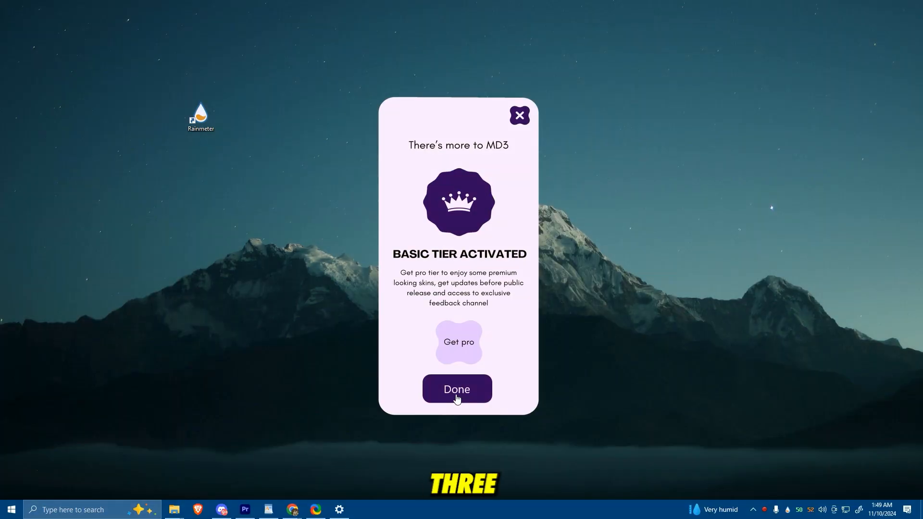
# Step: Apply MD3 taskbar Style 2 from Taskbar and menus and close the settings panel
pyautogui.click(455, 389)
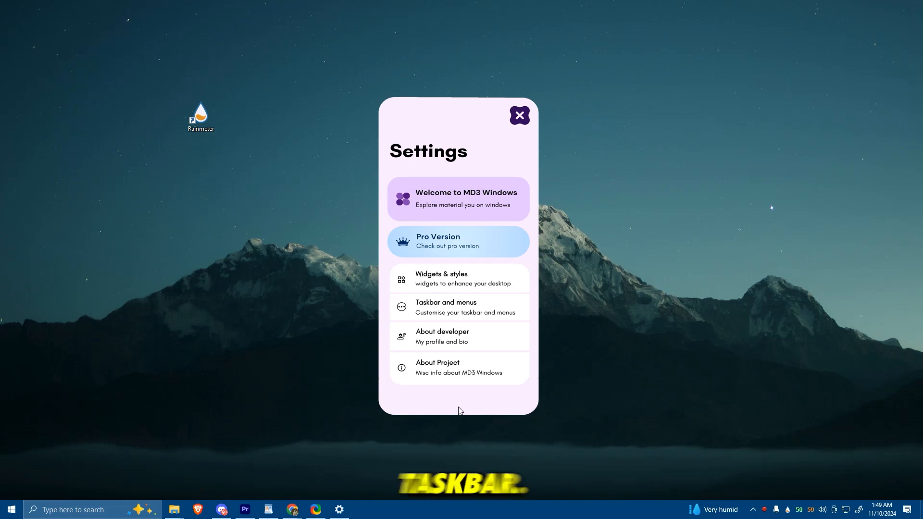
pyautogui.click(459, 306)
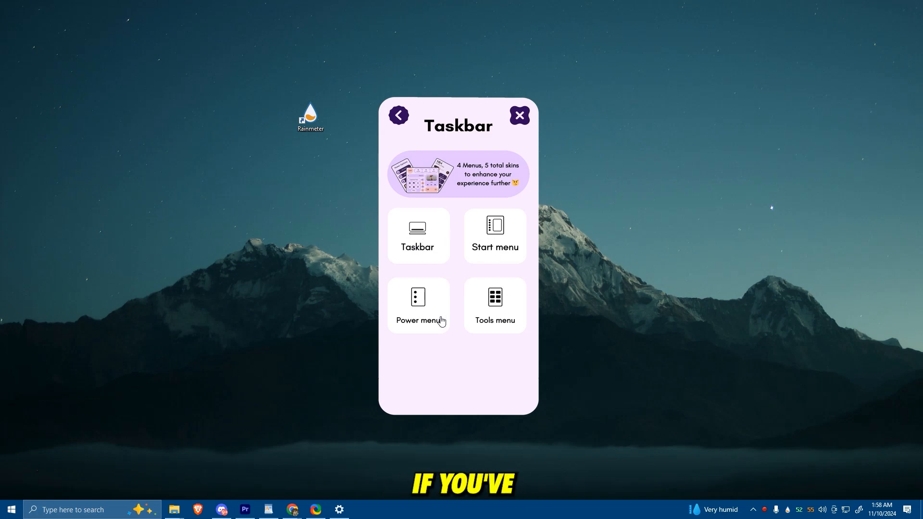
pyautogui.click(417, 236)
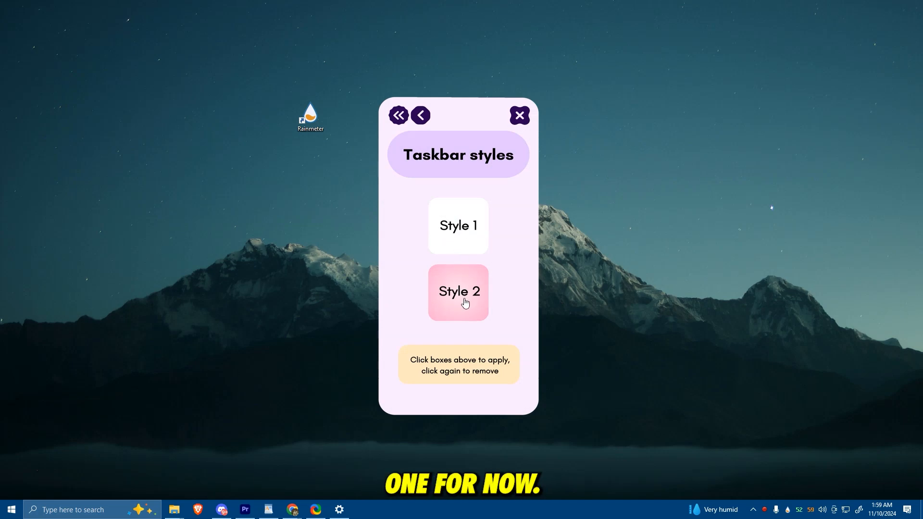
pyautogui.moveTo(442, 318)
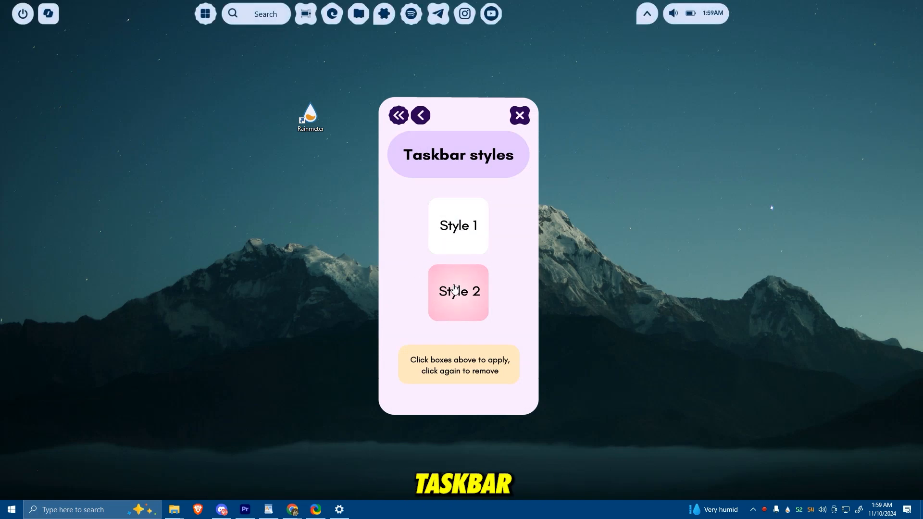
pyautogui.click(458, 292)
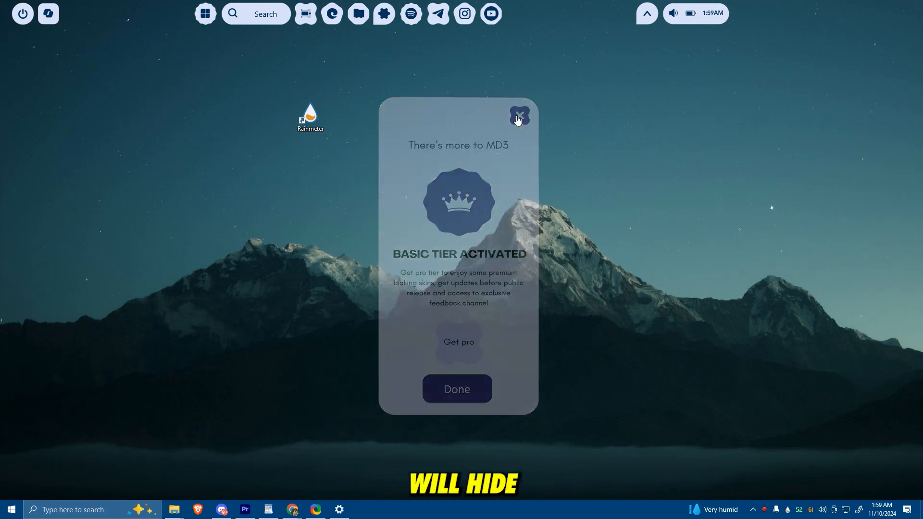
pyautogui.click(518, 115)
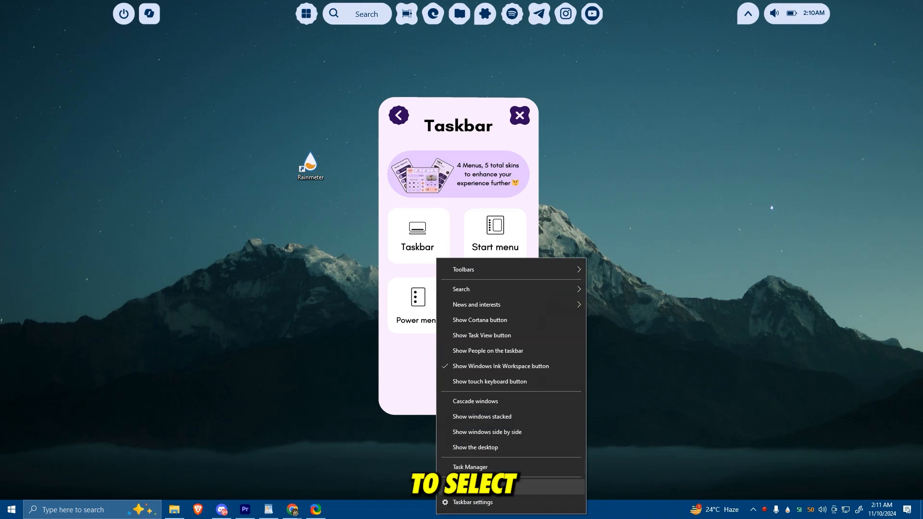
# Step: Turn on 'Automatically hide the taskbar in desktop mode' in Windows taskbar settings
pyautogui.click(471, 502)
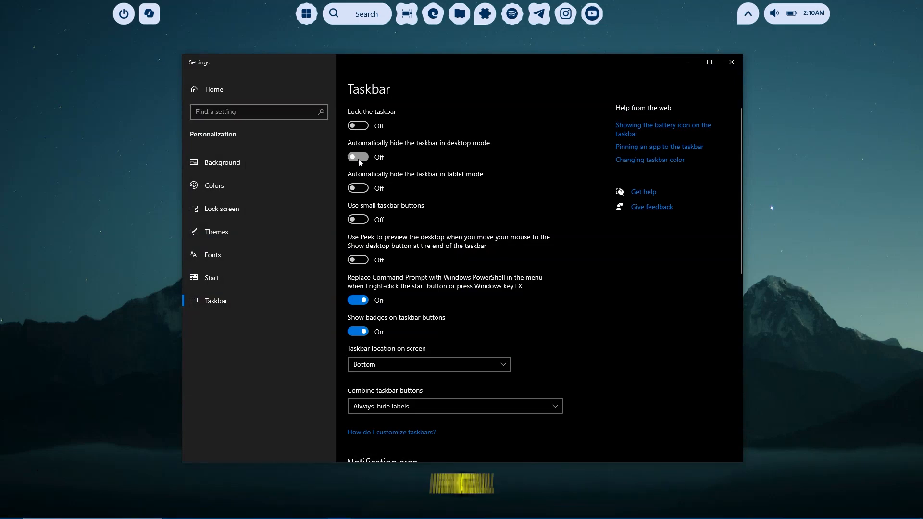
pyautogui.click(358, 156)
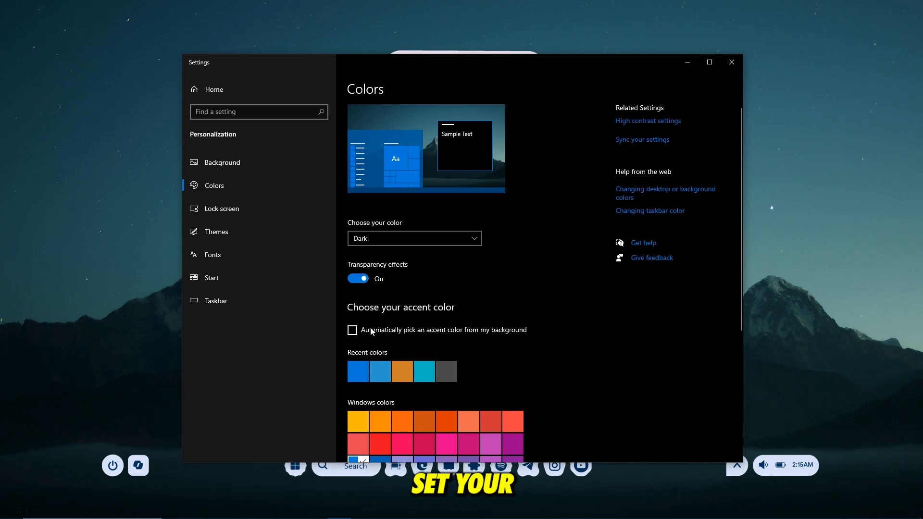
pyautogui.scroll(-3)
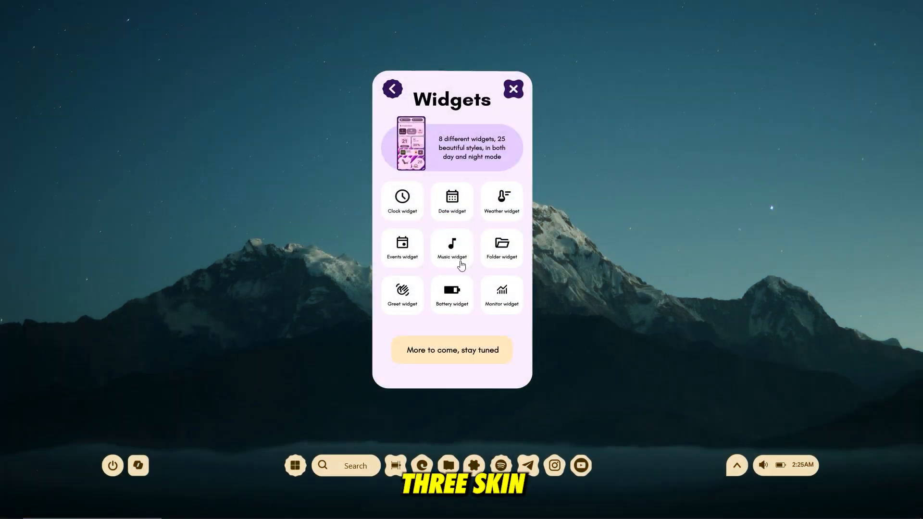
# Step: Add Clock Style 1 and Date Style 3 widgets from MD3 Widgets & styles
pyautogui.click(392, 88)
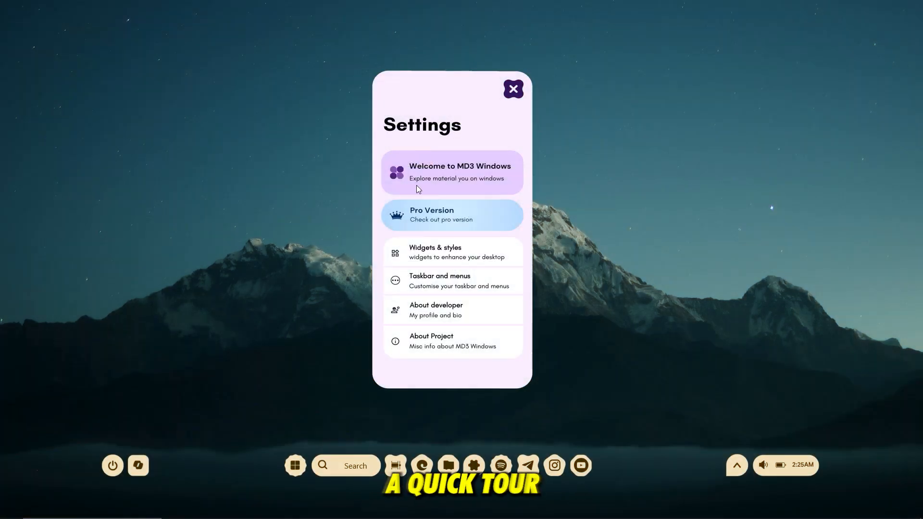
pyautogui.click(451, 252)
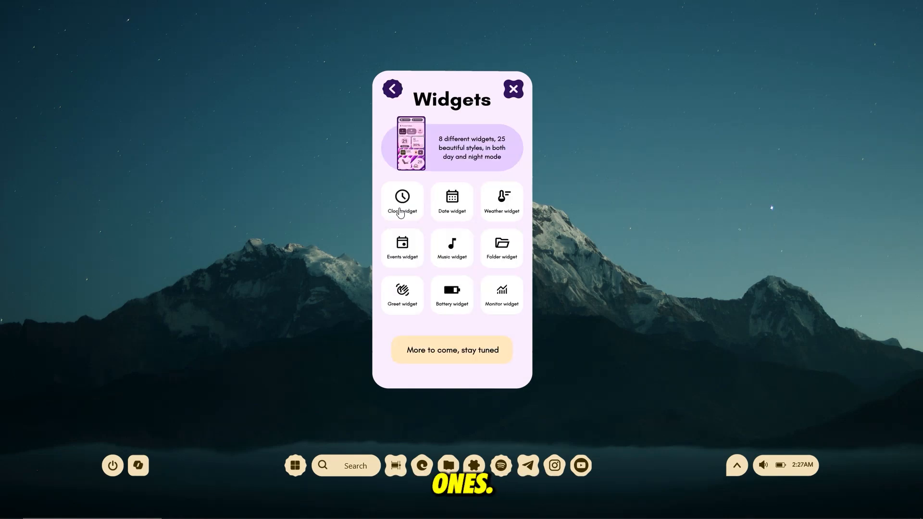
pyautogui.click(402, 200)
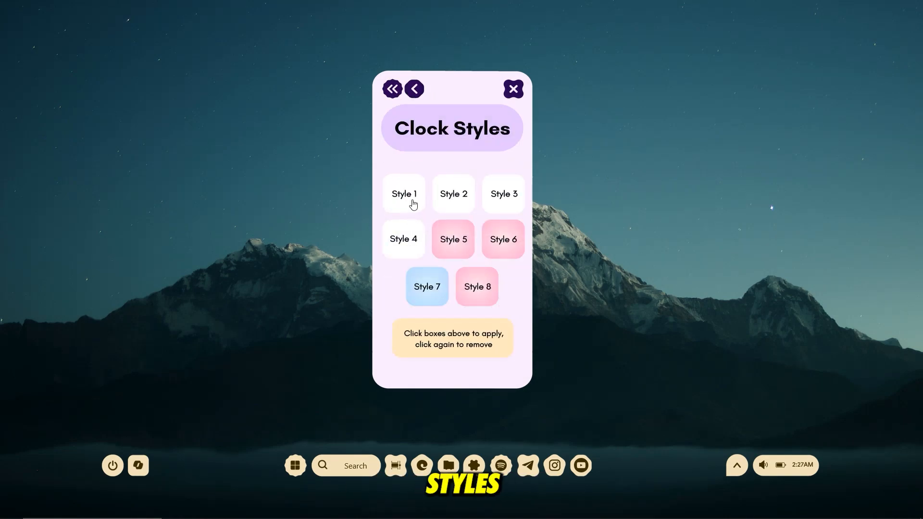
pyautogui.click(402, 194)
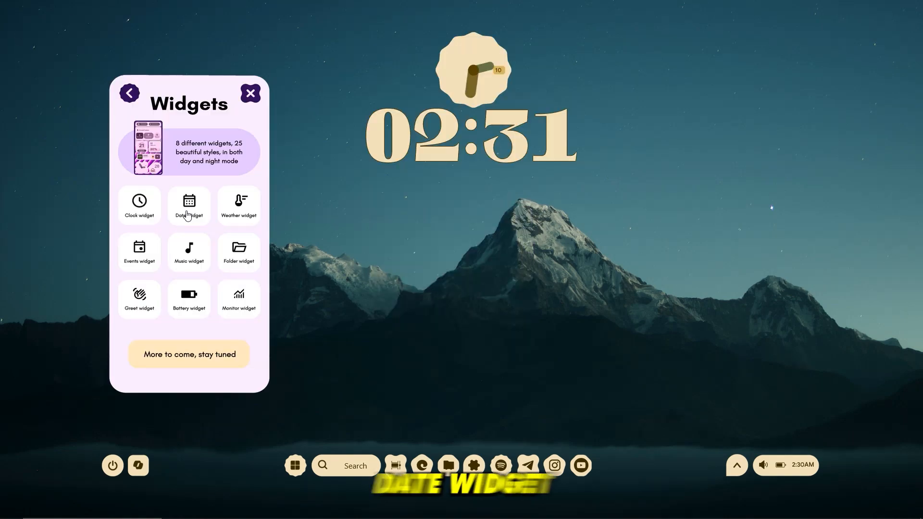
pyautogui.click(188, 205)
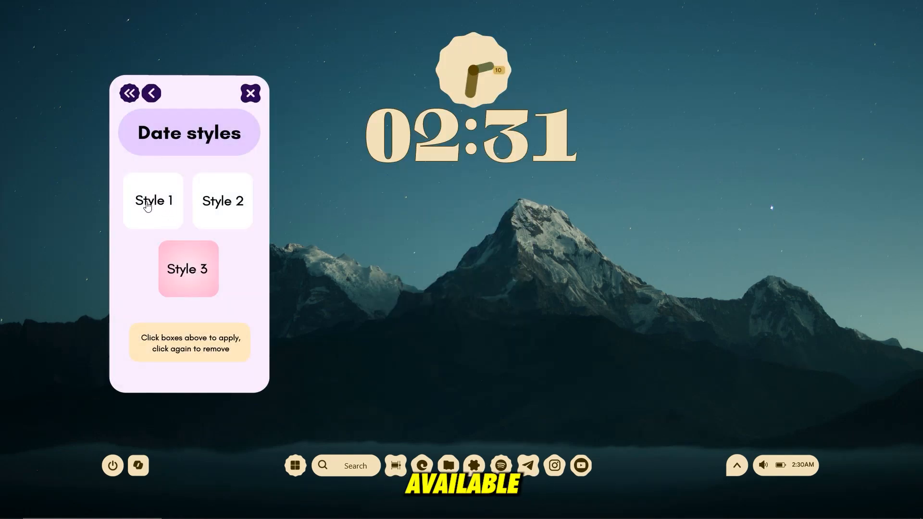
pyautogui.click(154, 200)
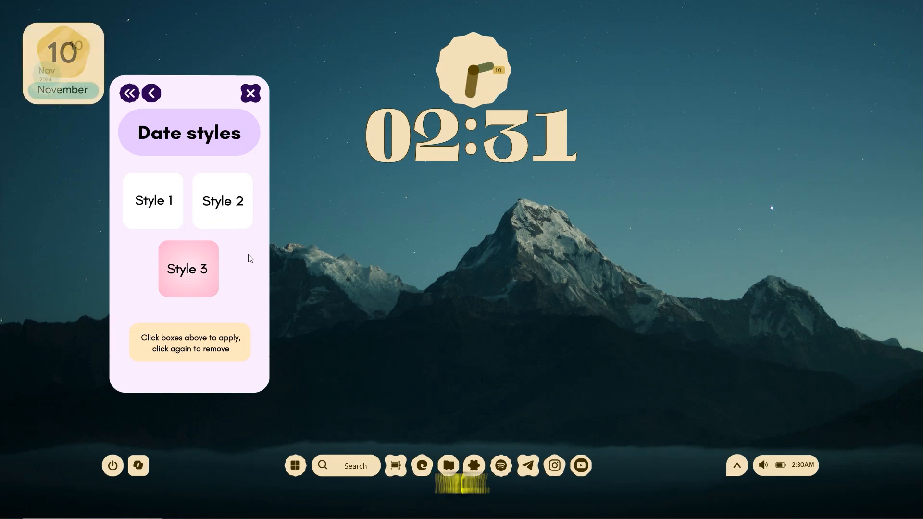
# Step: Arrange clock and date side by side above the large time and add Weather Styles 1 and 2
pyautogui.moveTo(63, 64); pyautogui.dragTo(493, 224)
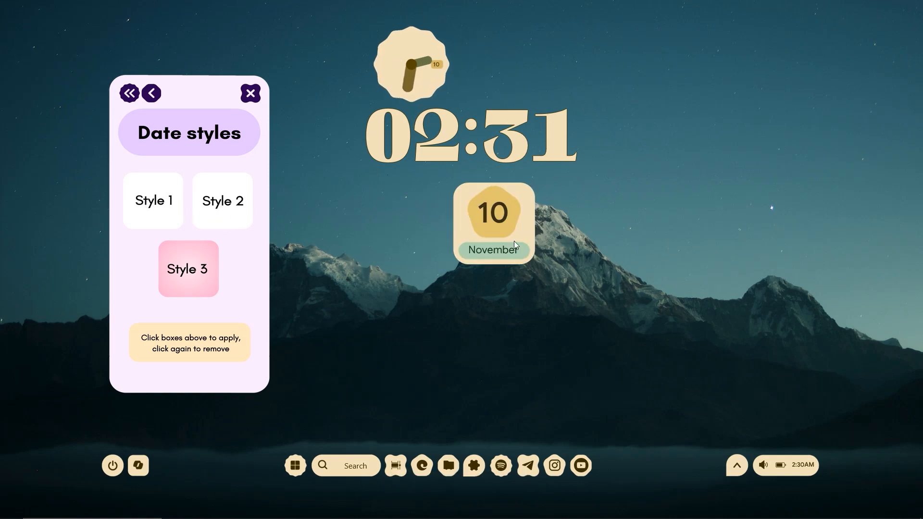
pyautogui.moveTo(493, 224); pyautogui.dragTo(513, 63)
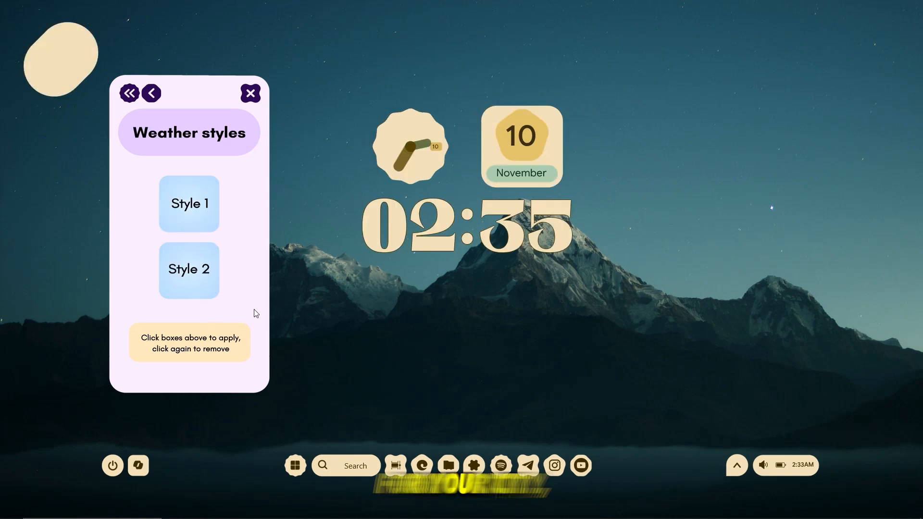
pyautogui.click(189, 269)
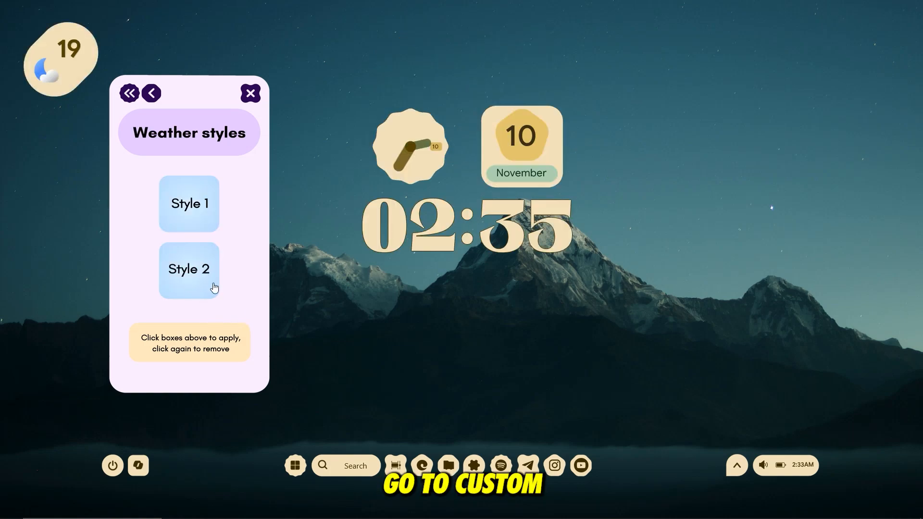
pyautogui.click(188, 269)
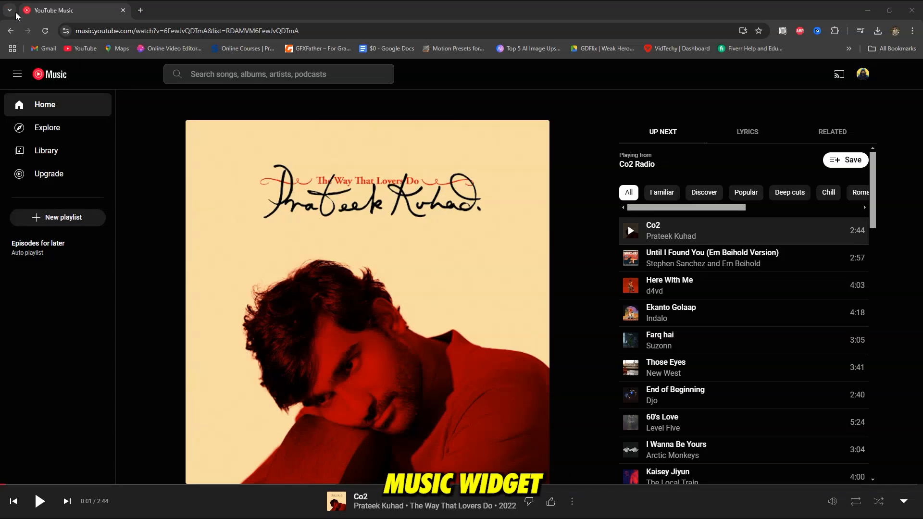
pyautogui.moveTo(230, 247)
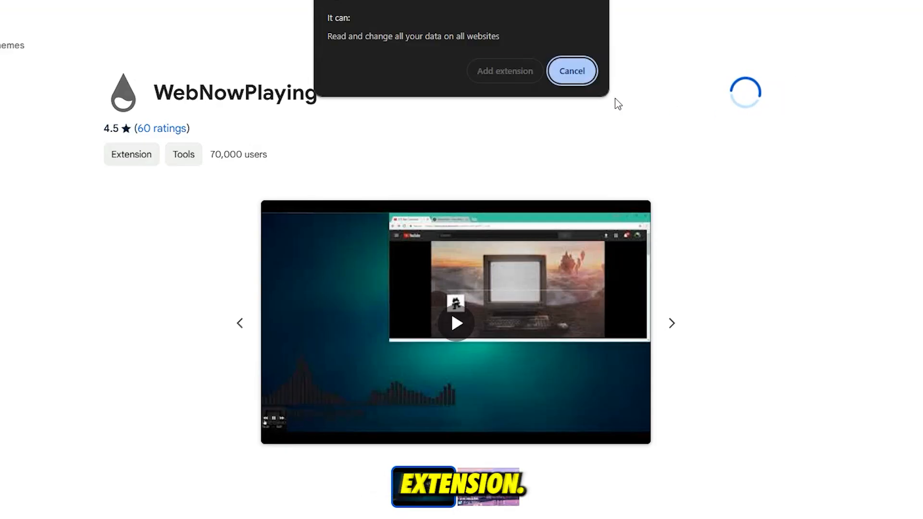
# Step: Add the WebNowPlaying extension to Chrome
pyautogui.click(570, 70)
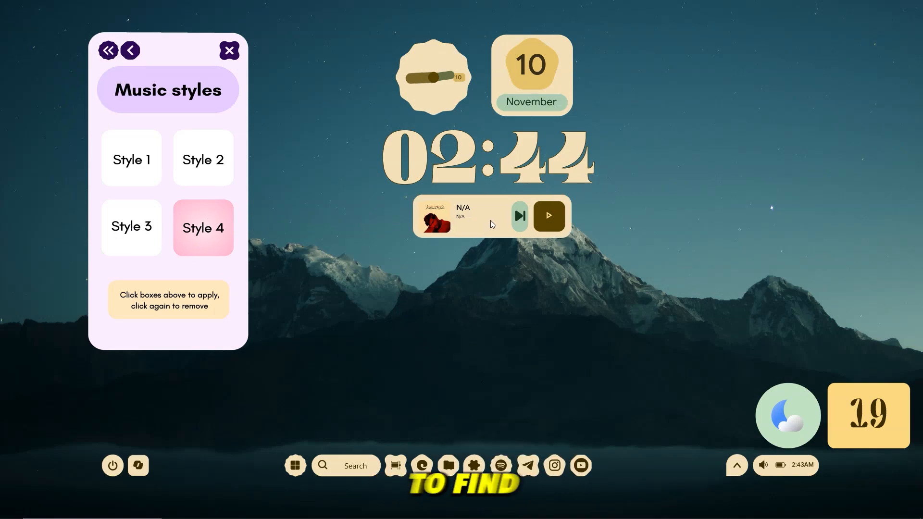
# Step: Return to the MD3 widget list and switch the desktop to the night theme
pyautogui.click(129, 50)
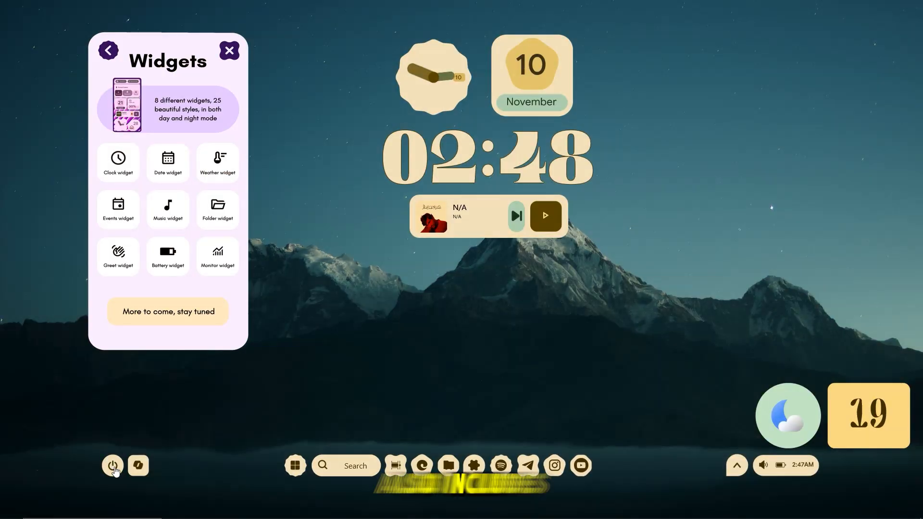
pyautogui.click(112, 465)
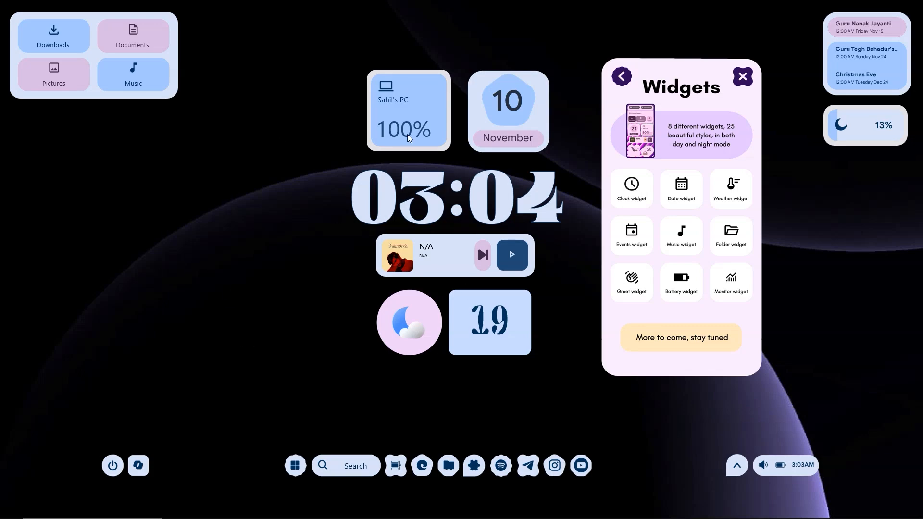
# Step: Close the MD3 widgets settings panel, leaving the finished widget desktop with taskbar visible
pyautogui.click(741, 77)
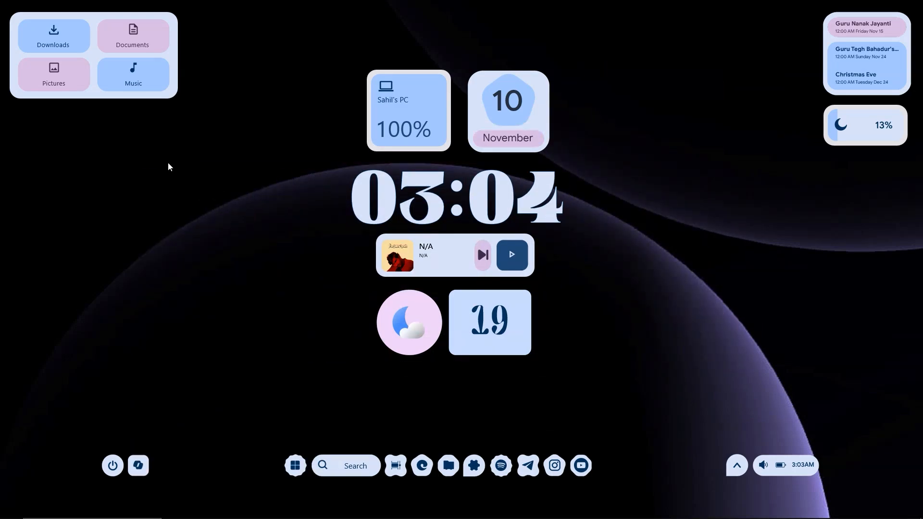
pyautogui.moveTo(229, 251)
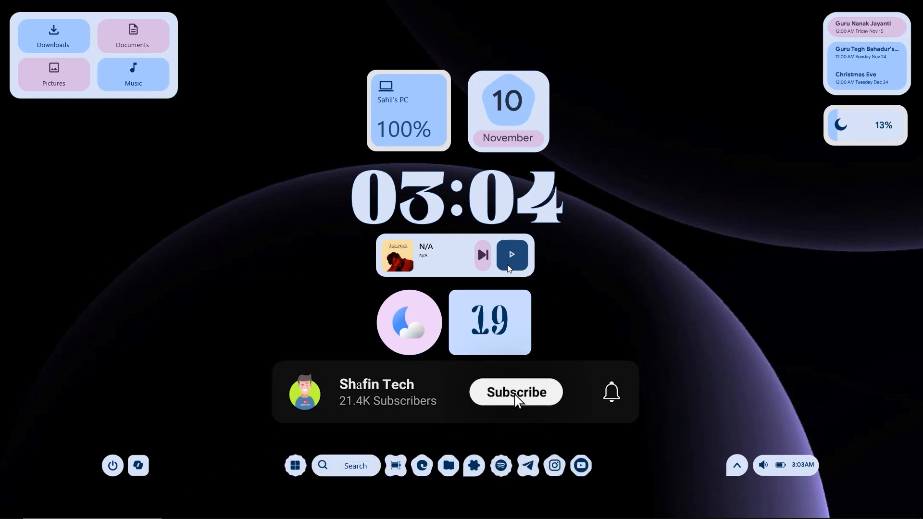
pyautogui.click(515, 392)
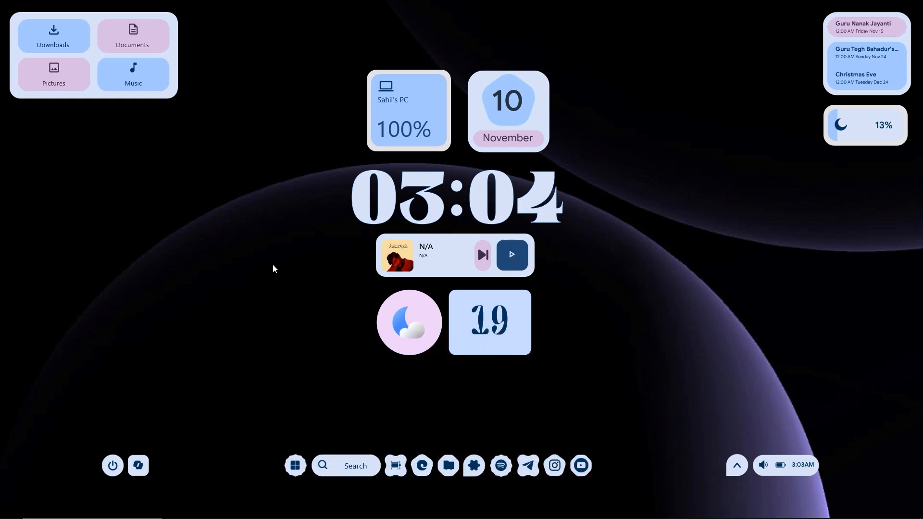
pyautogui.moveTo(332, 463)
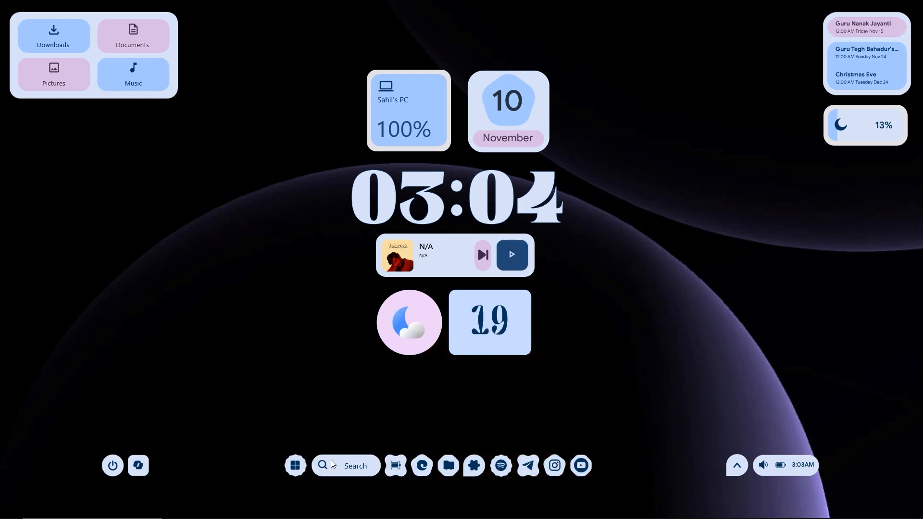